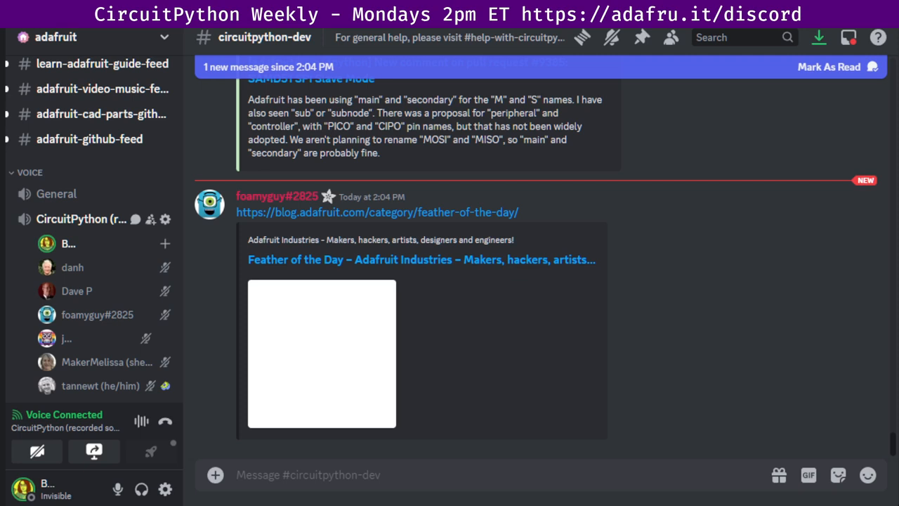
Scroll past the Feather of the Day embed to The Bootloader and GitHub Spoke links
scroll("down", 3)
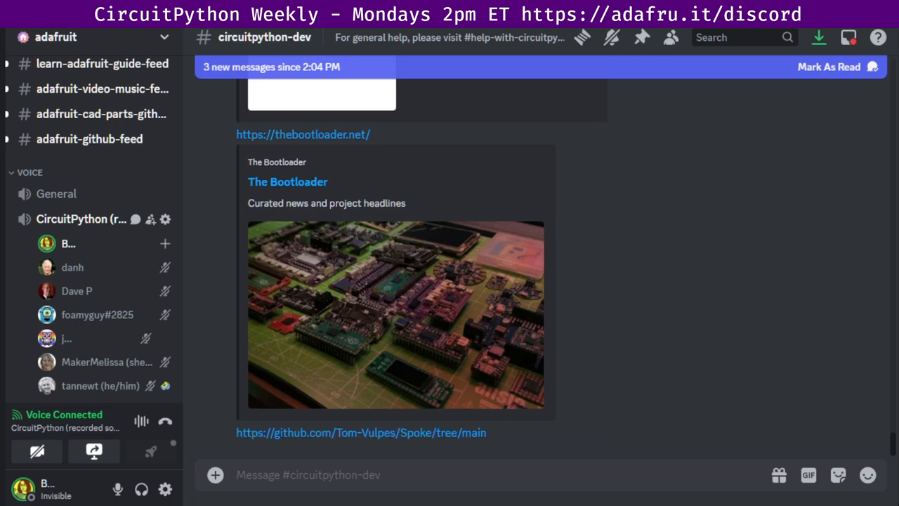
scroll("down", 3)
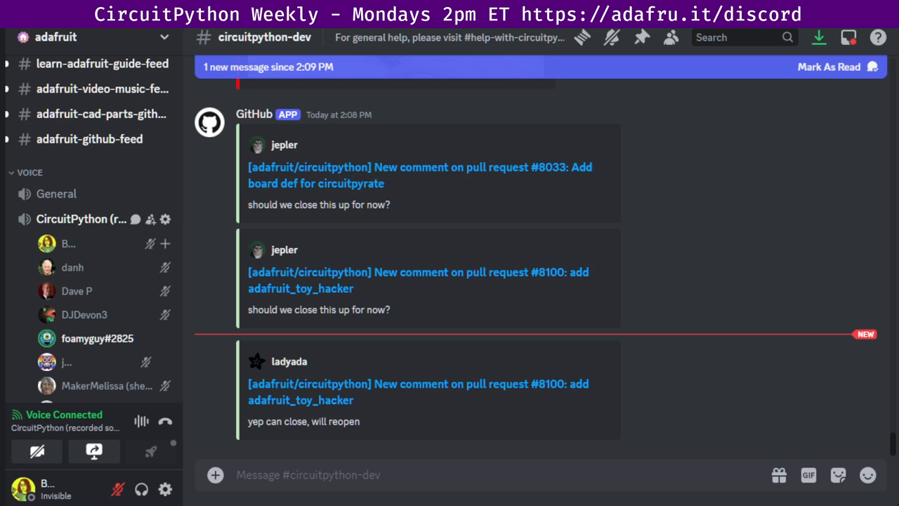
mouse_move(165, 420)
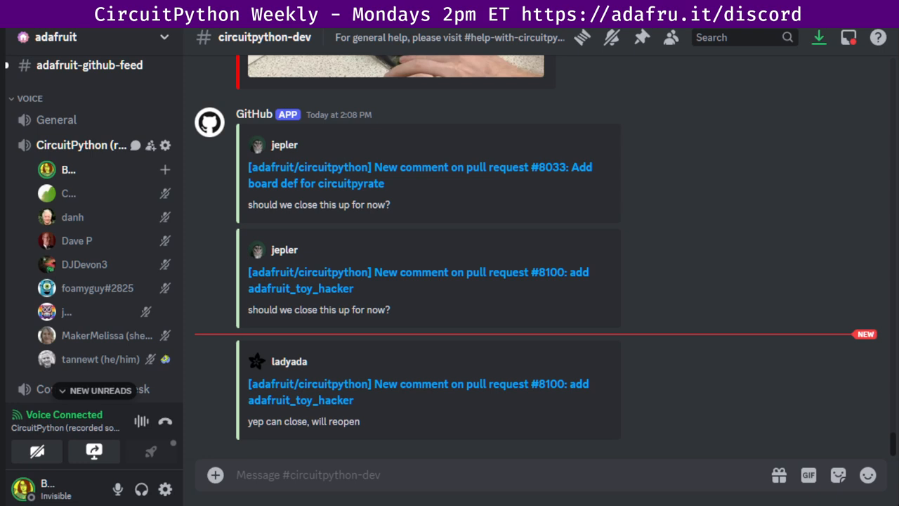
scroll("down", 3)
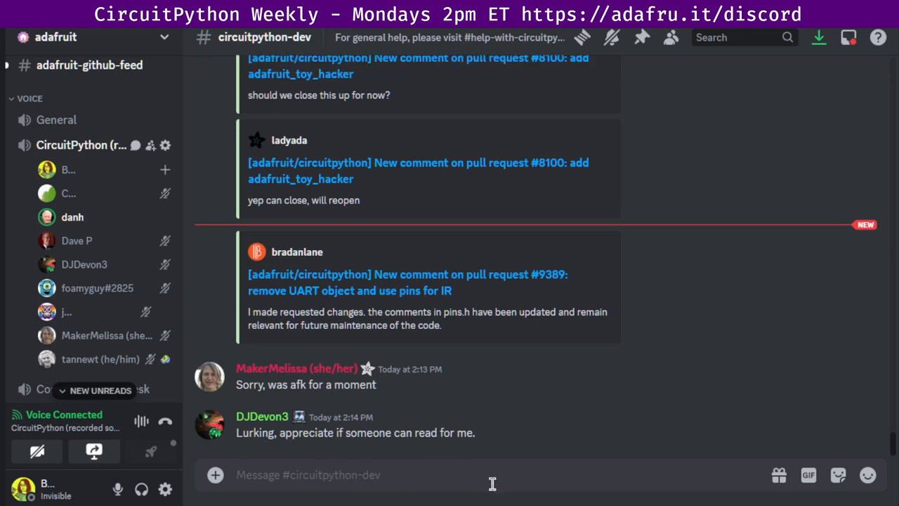
Bring jepler's GitHub comment on panic report issue #9381 into view
left_click(794, 406)
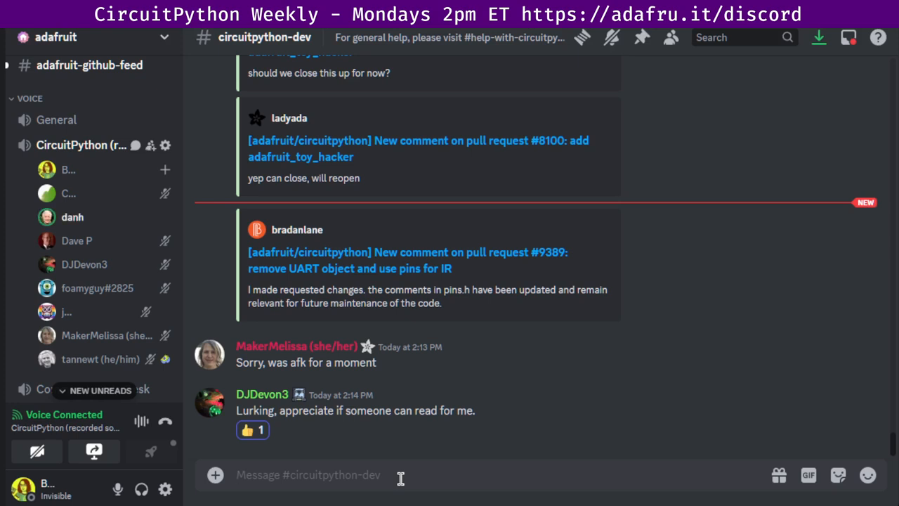
left_click(307, 474)
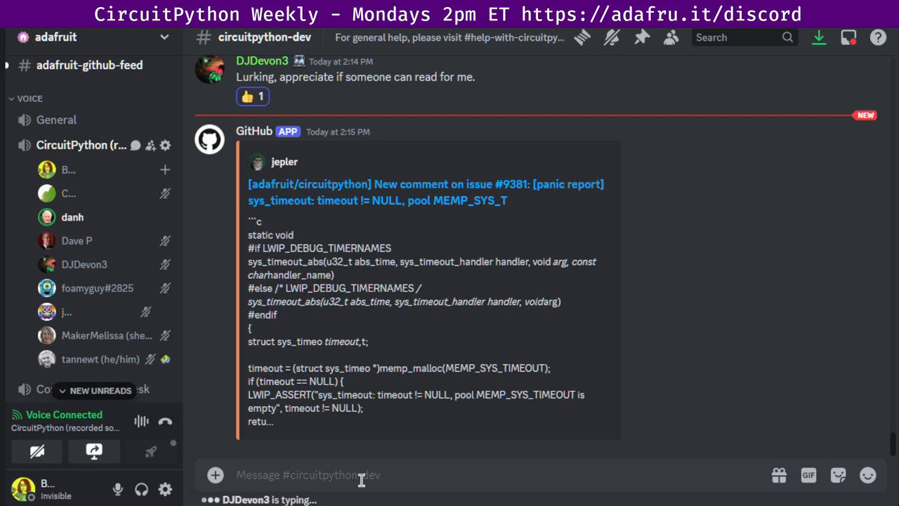
scroll("down", 3)
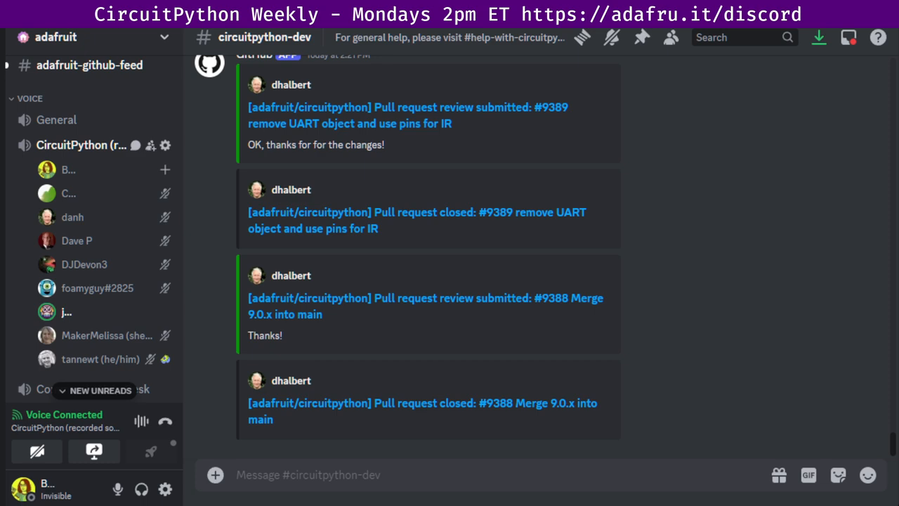
scroll("down", 3)
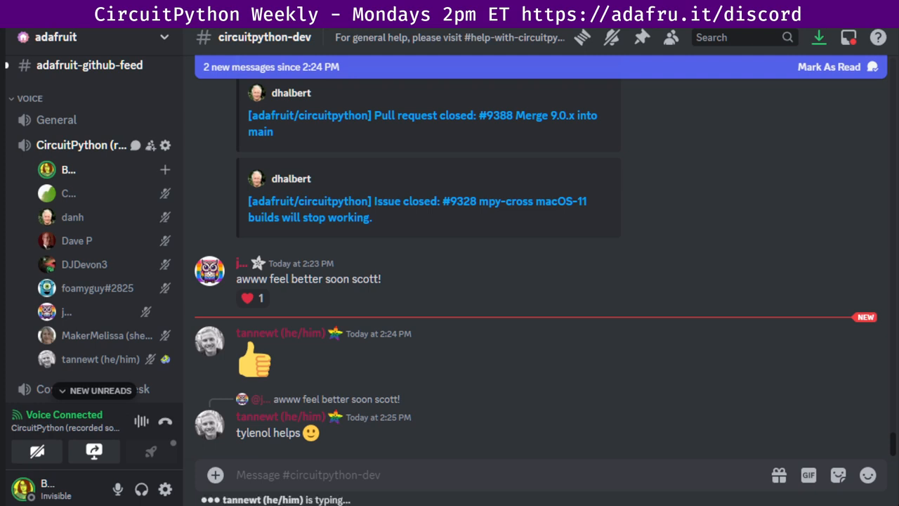
Scroll to the GitHub comment on issue #7693 about Pico W Bluetooth and tannewt's reply
scroll("down", 3)
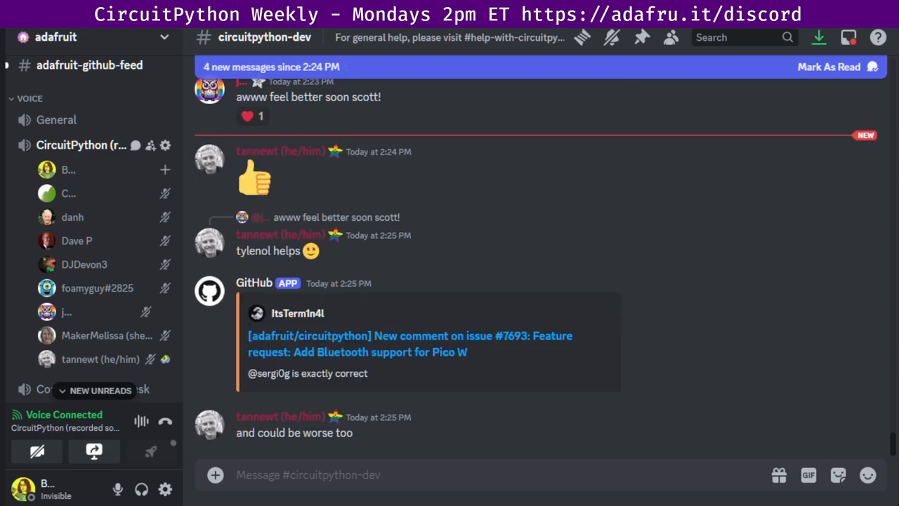